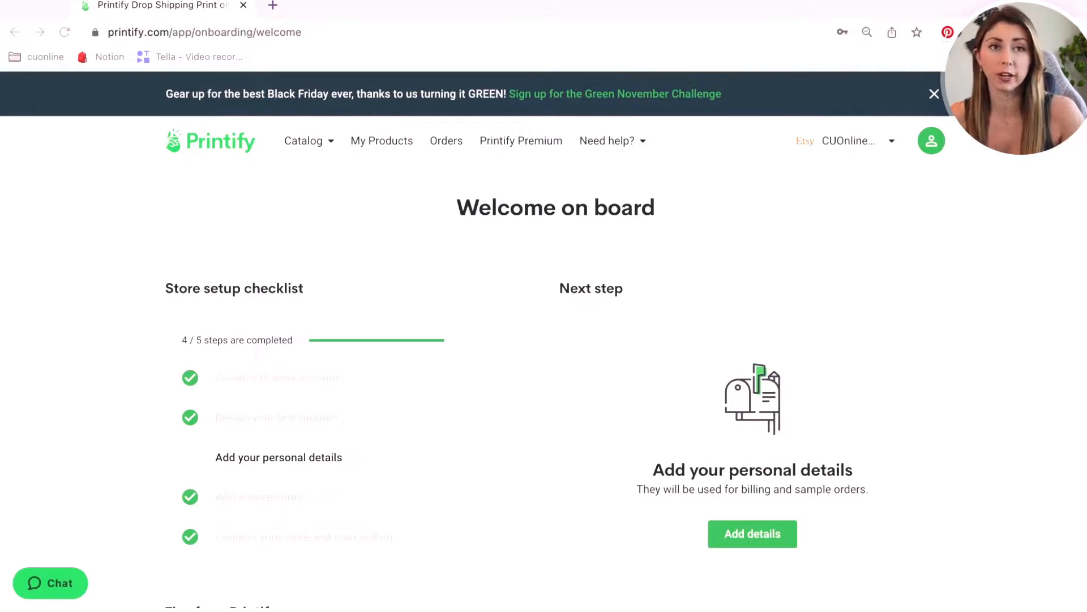
Go to Manage My Stores from the top-bar store dropdown.
click(859, 140)
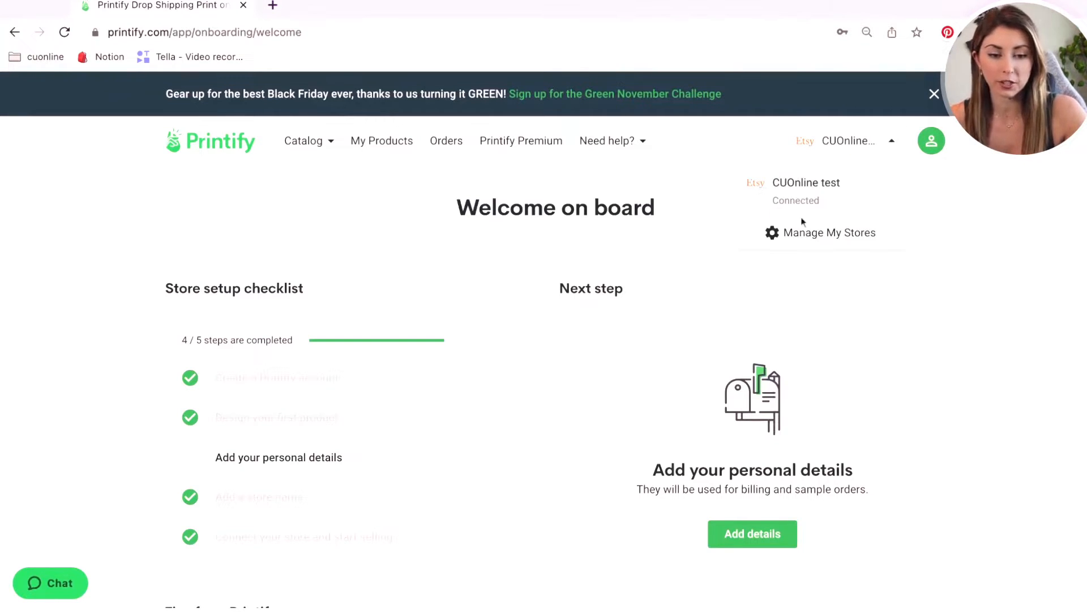
click(829, 233)
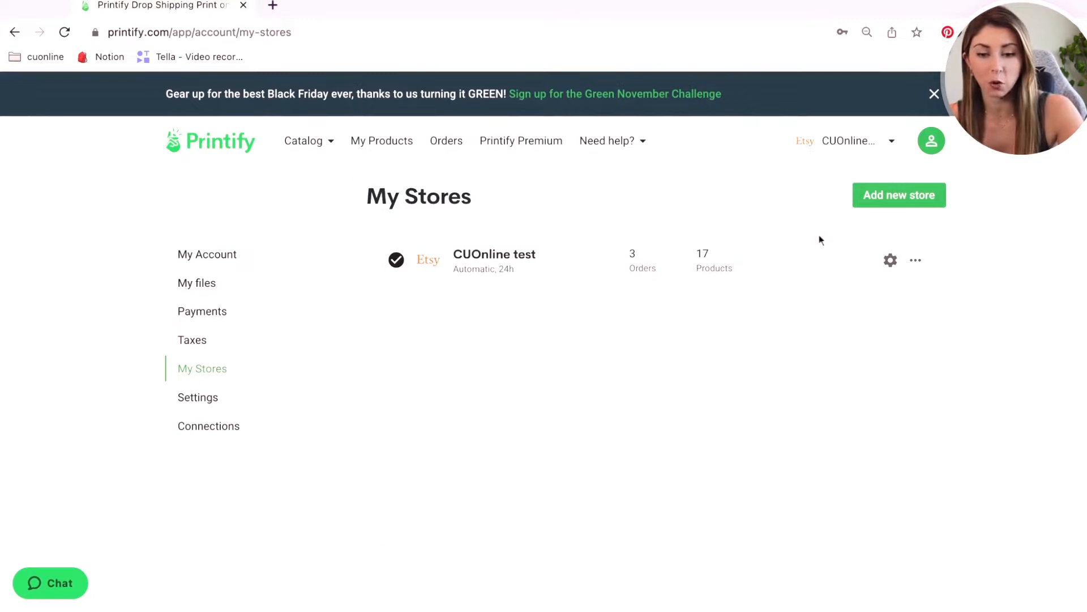
mouse_move(443, 264)
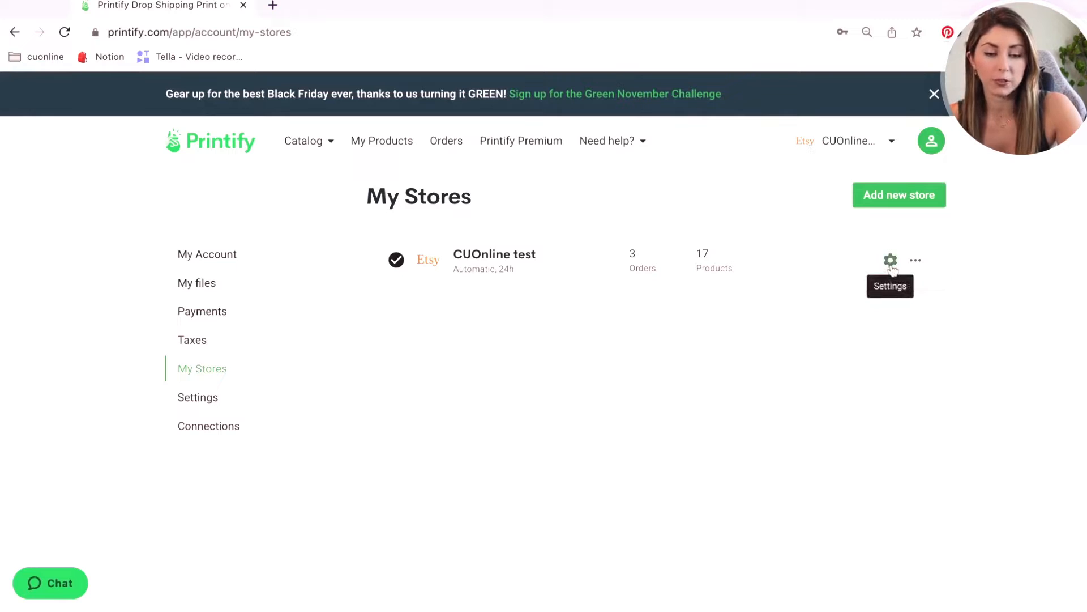
Open the CUOnline test store's settings and show its Preferences (order routing) page.
click(891, 260)
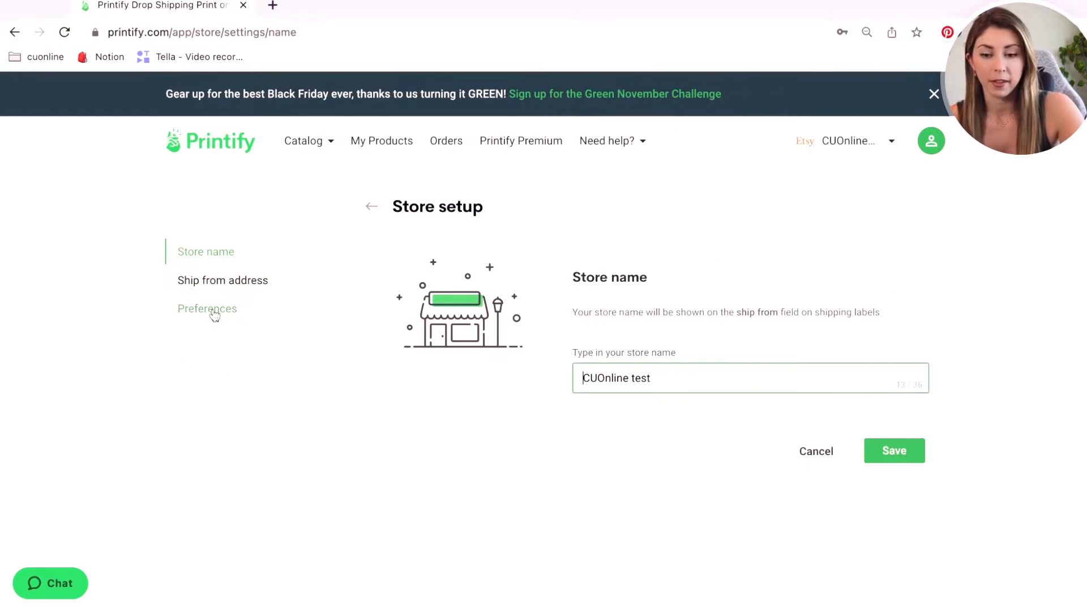
click(206, 308)
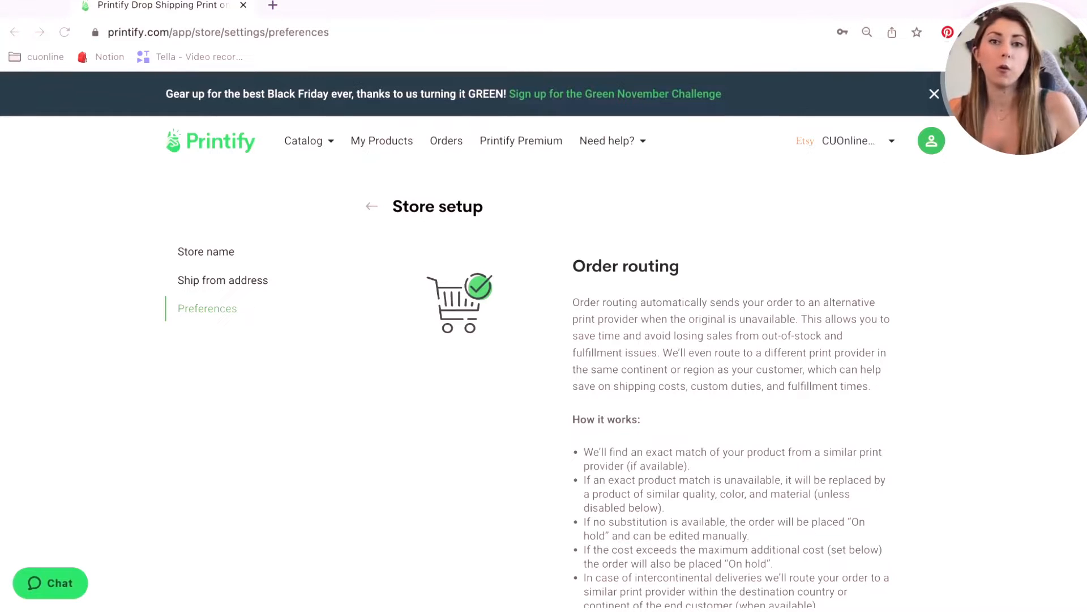
mouse_move(628, 157)
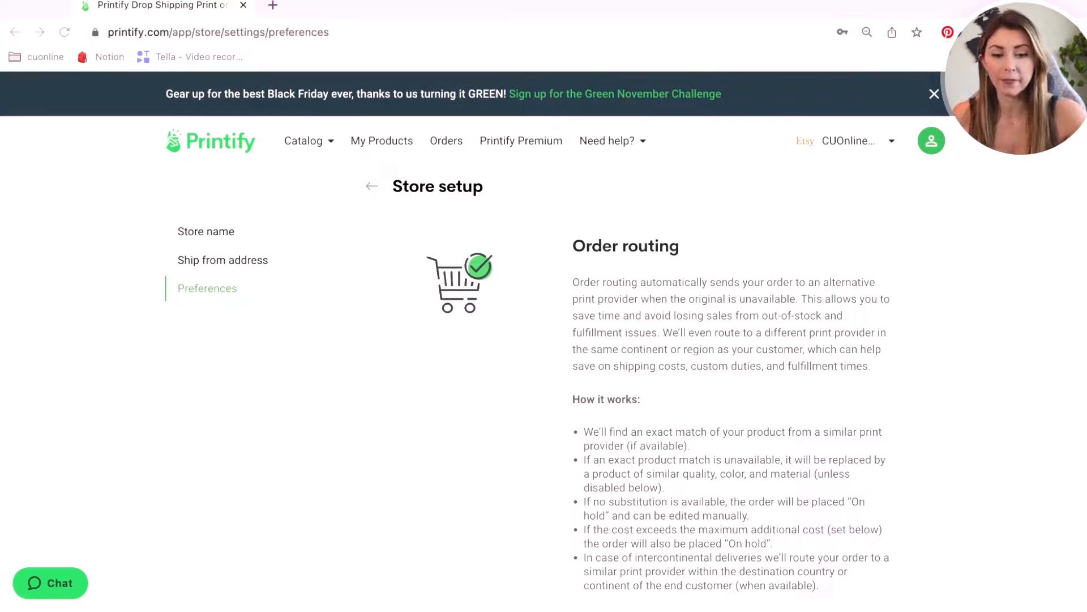
mouse_move(725, 287)
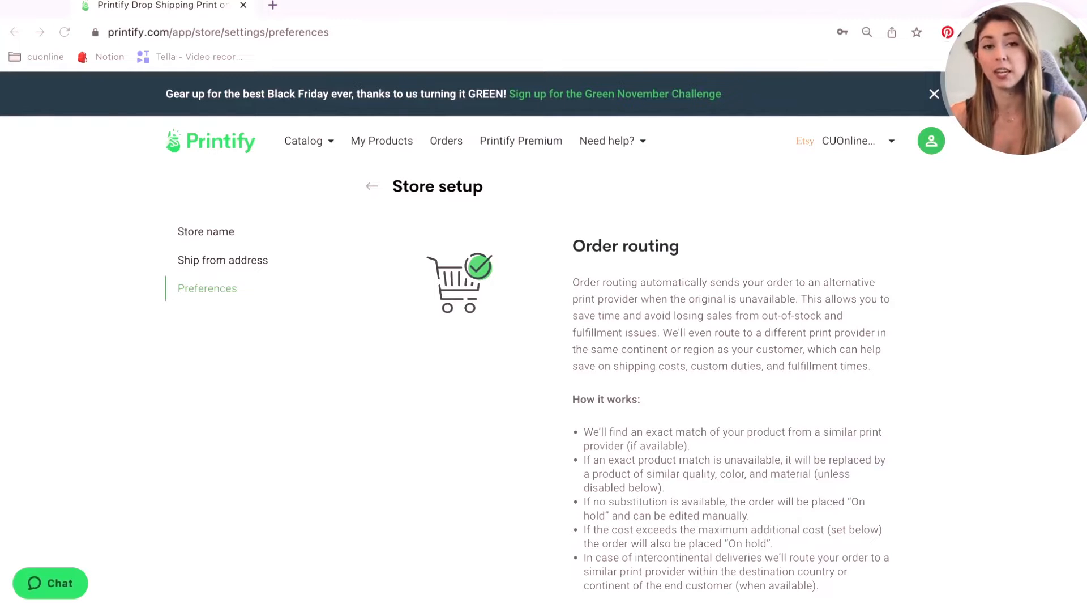
scroll(down, 3)
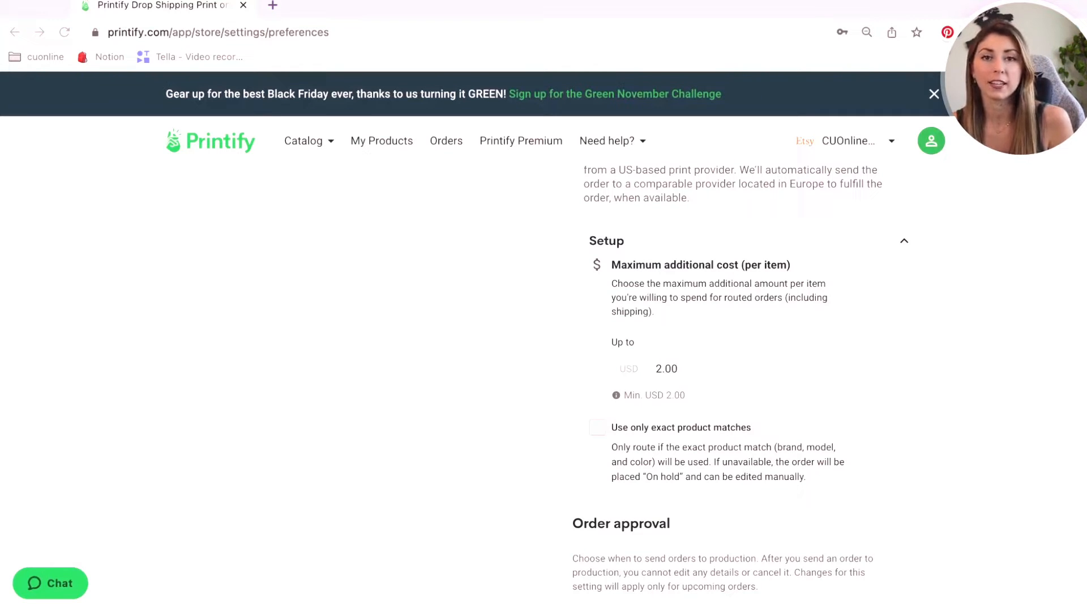
mouse_move(649, 405)
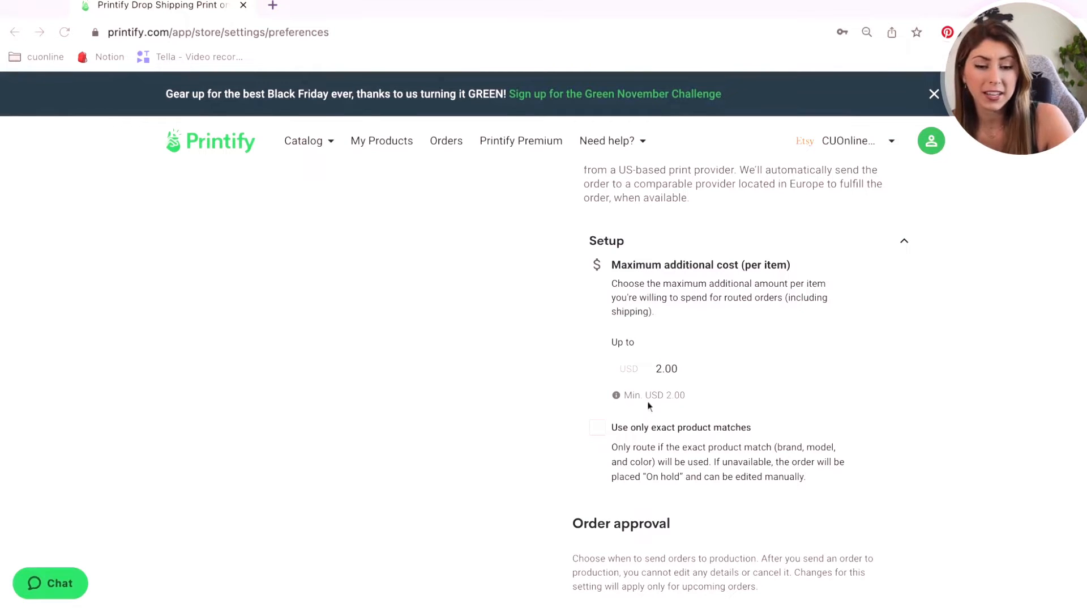
mouse_move(670, 439)
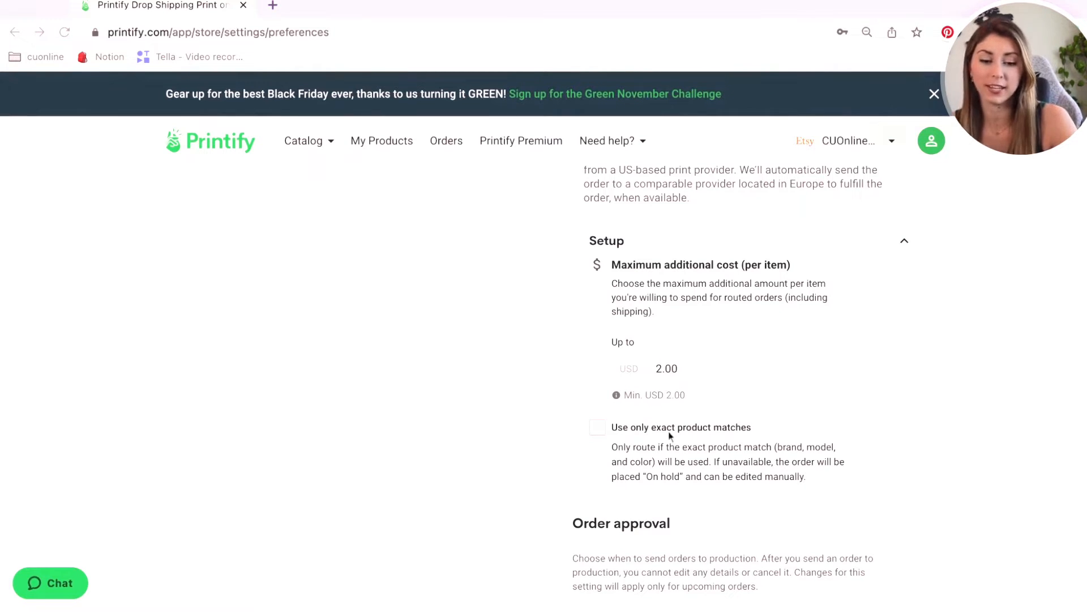
mouse_move(645, 458)
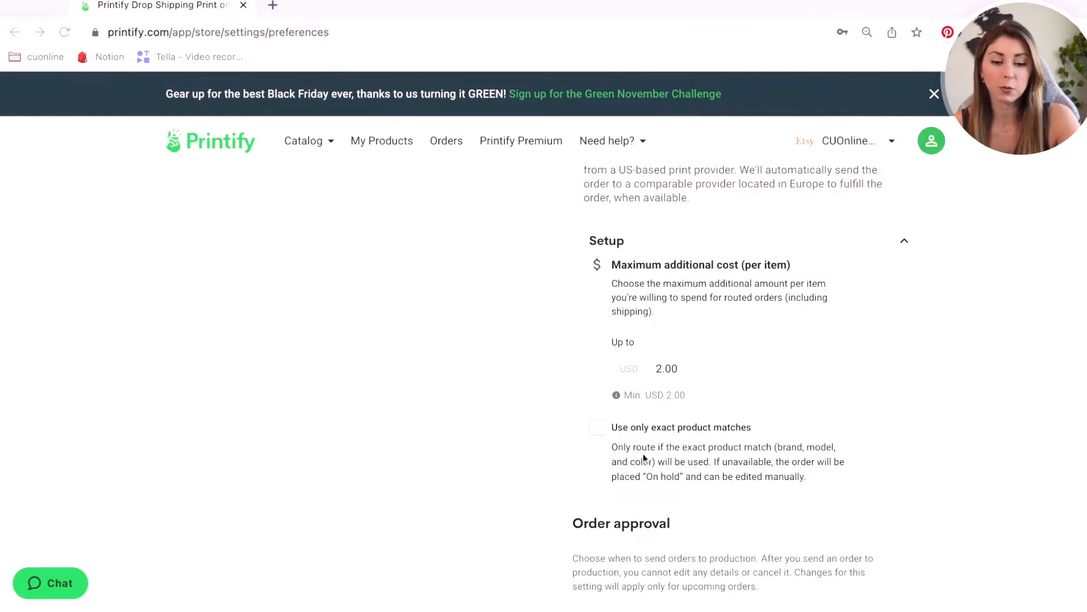
mouse_move(747, 462)
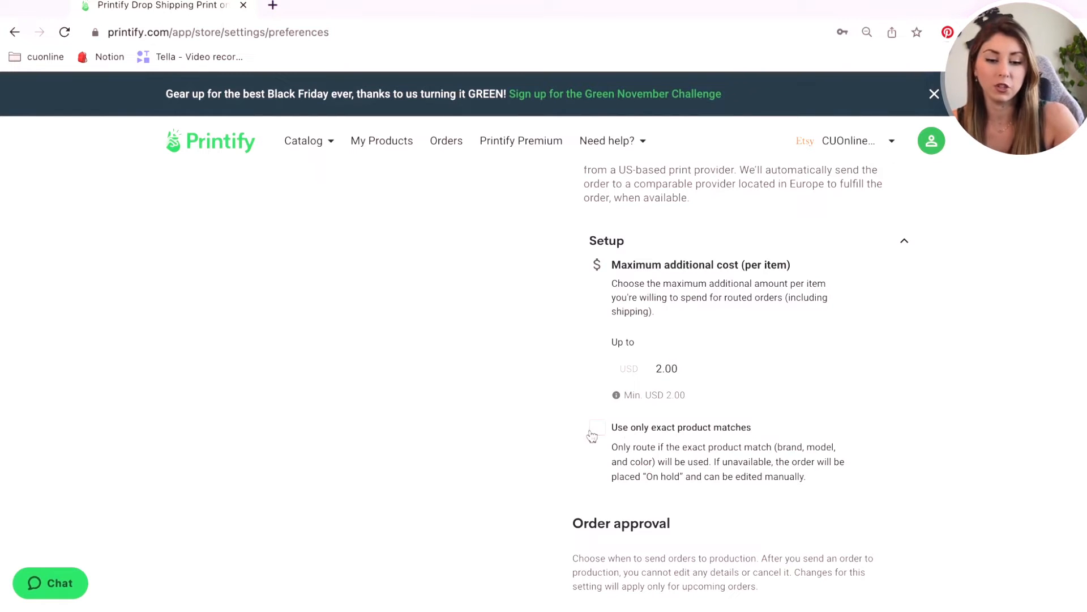
Turn on 'Use only exact product matches' for order routing.
click(595, 427)
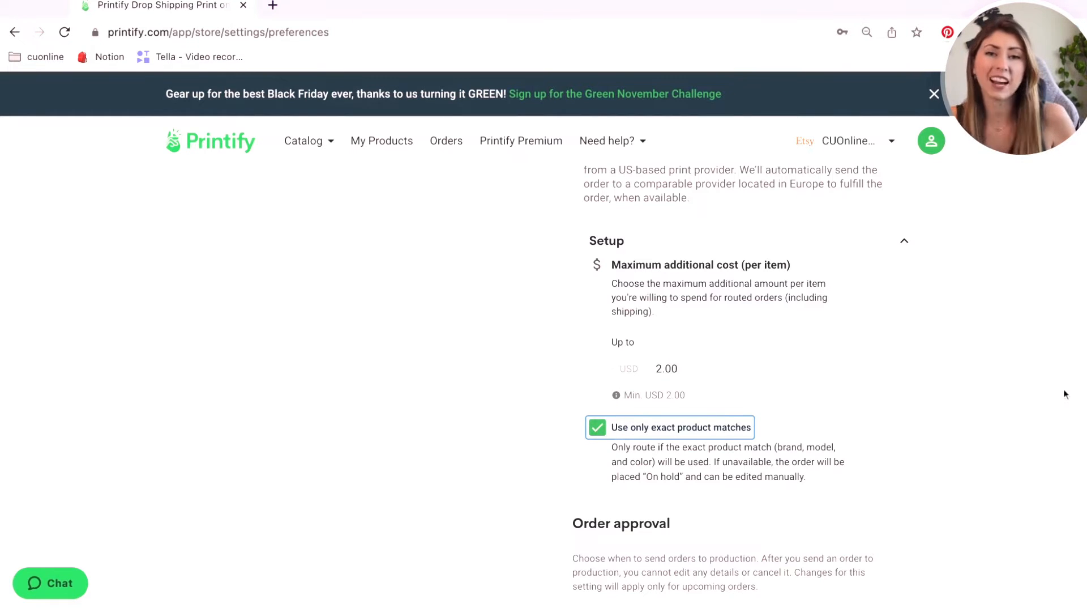
mouse_move(1055, 349)
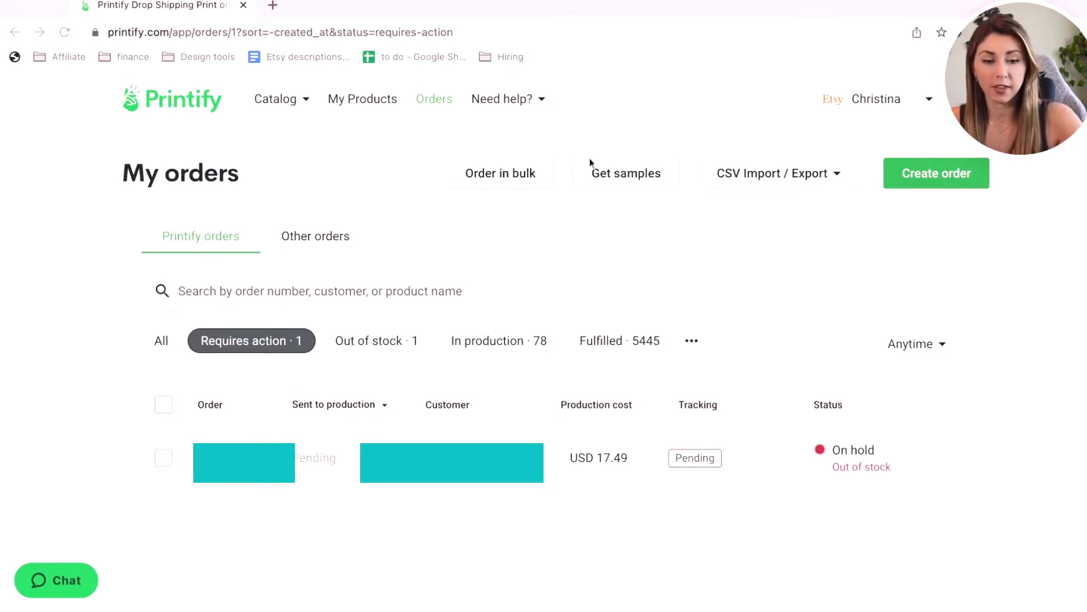
mouse_move(894, 508)
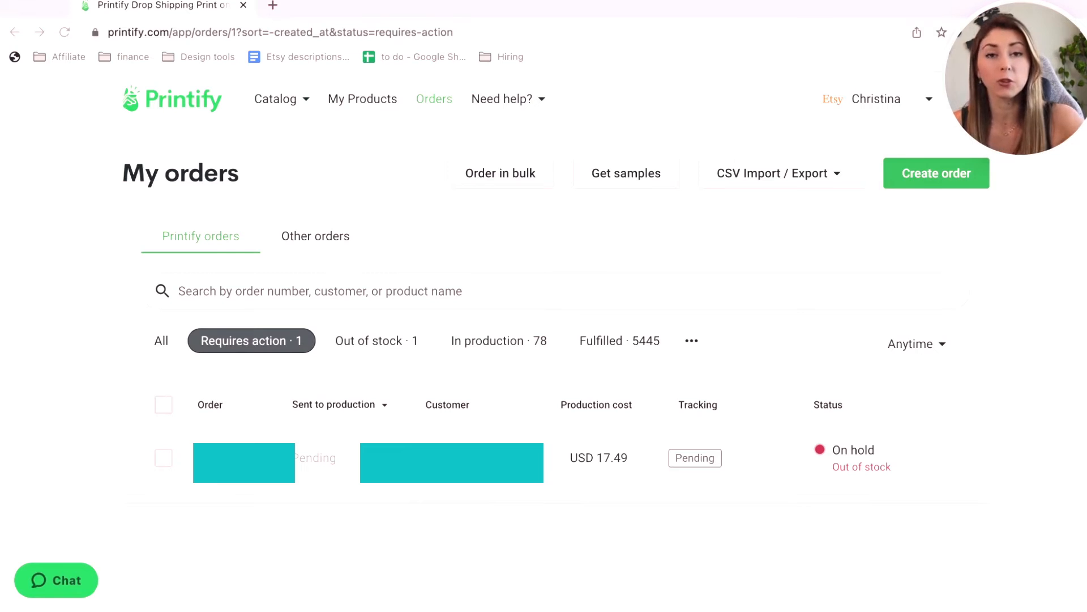
Open the on-hold, out-of-stock order from My orders.
click(244, 462)
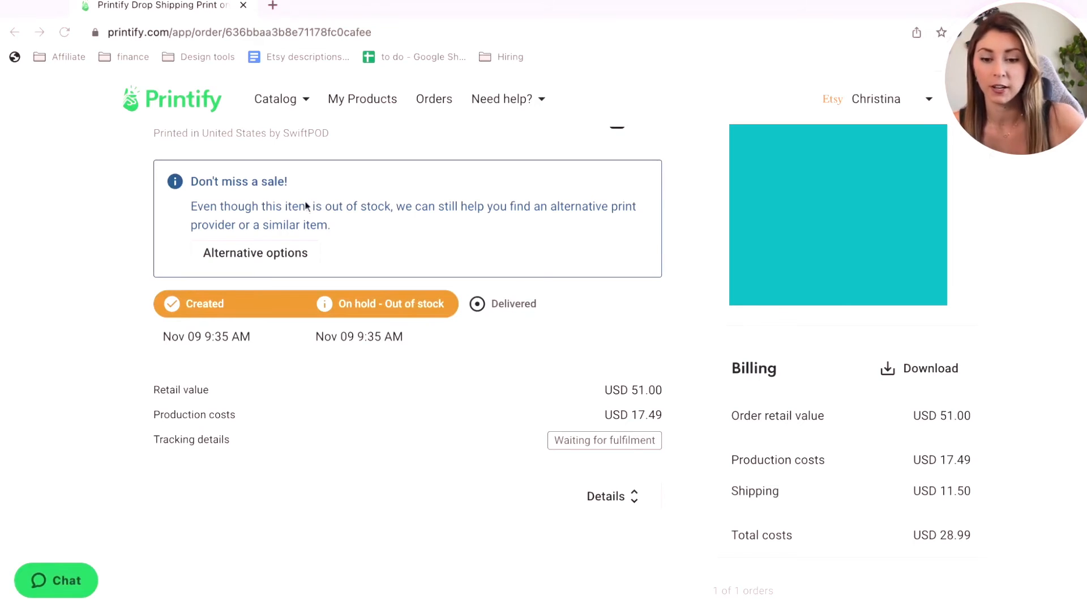
Show the Find alternative list of ranked print providers for the out-of-stock item.
click(256, 252)
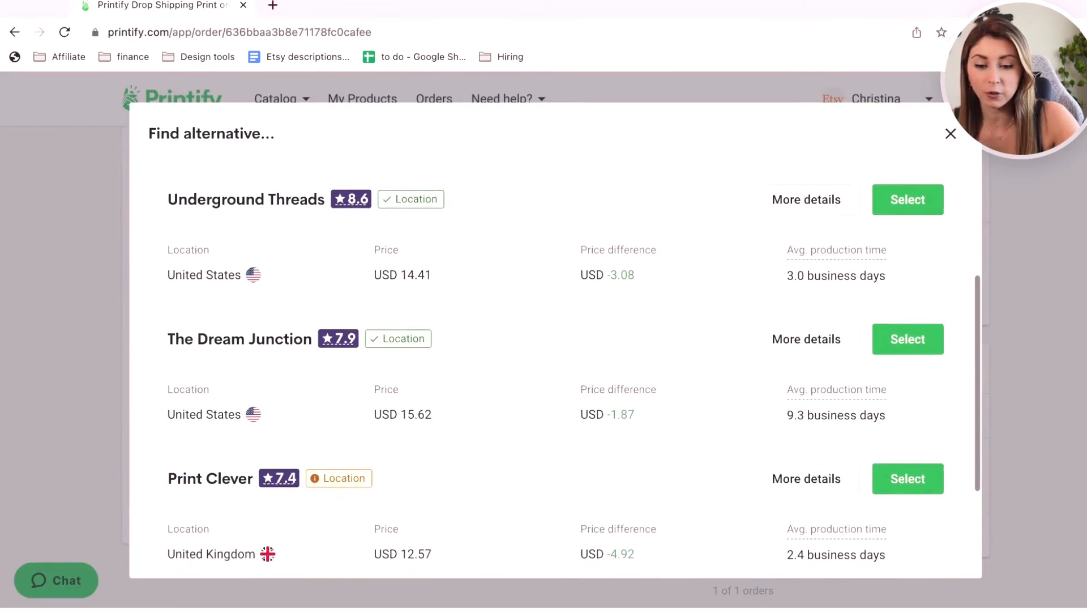
scroll(down, 3)
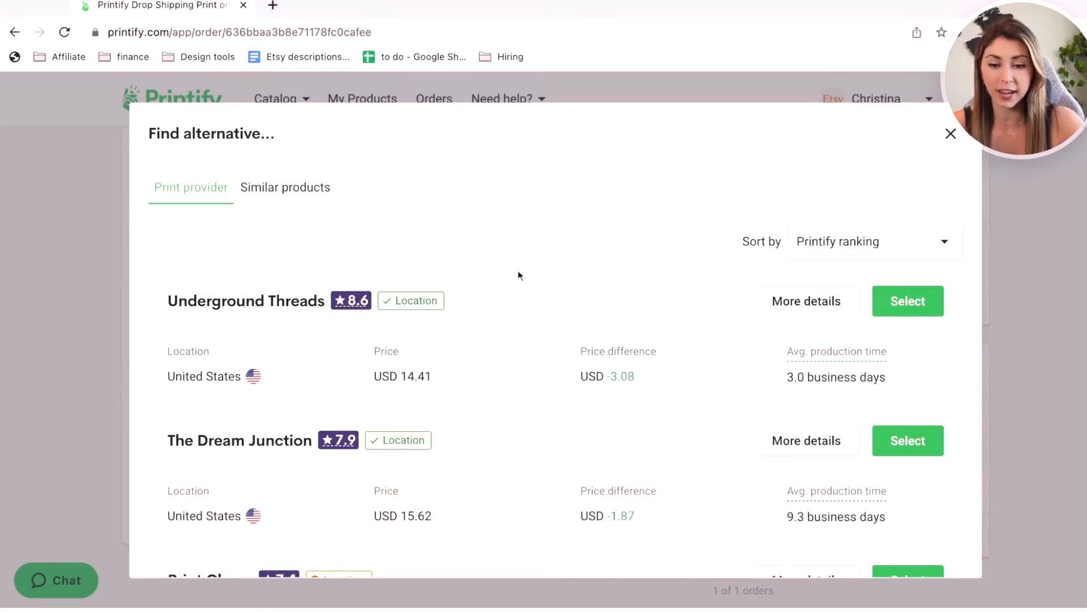
mouse_move(560, 320)
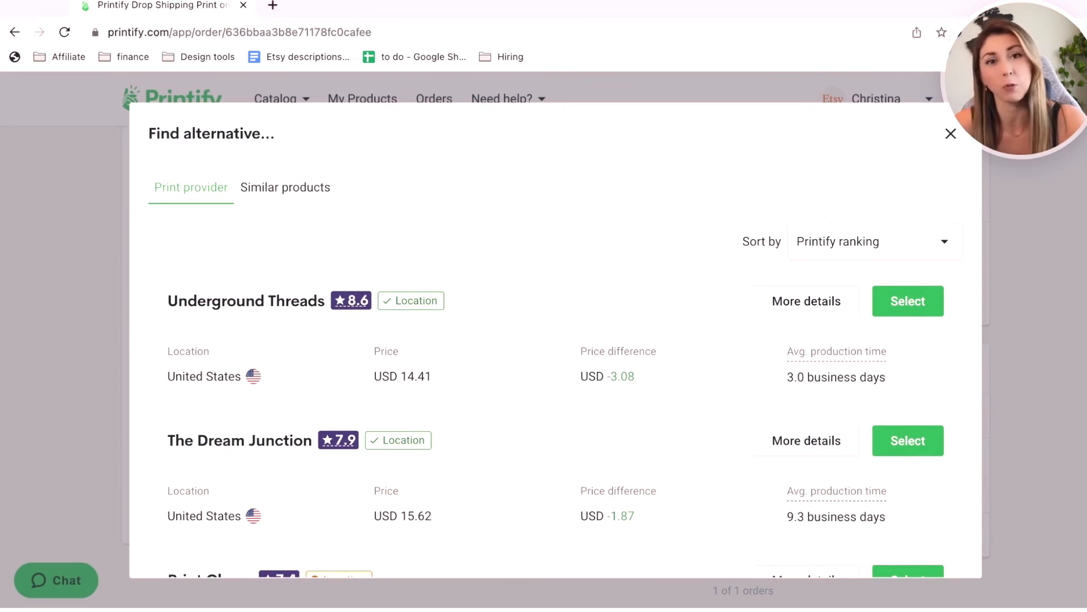
scroll(down, 3)
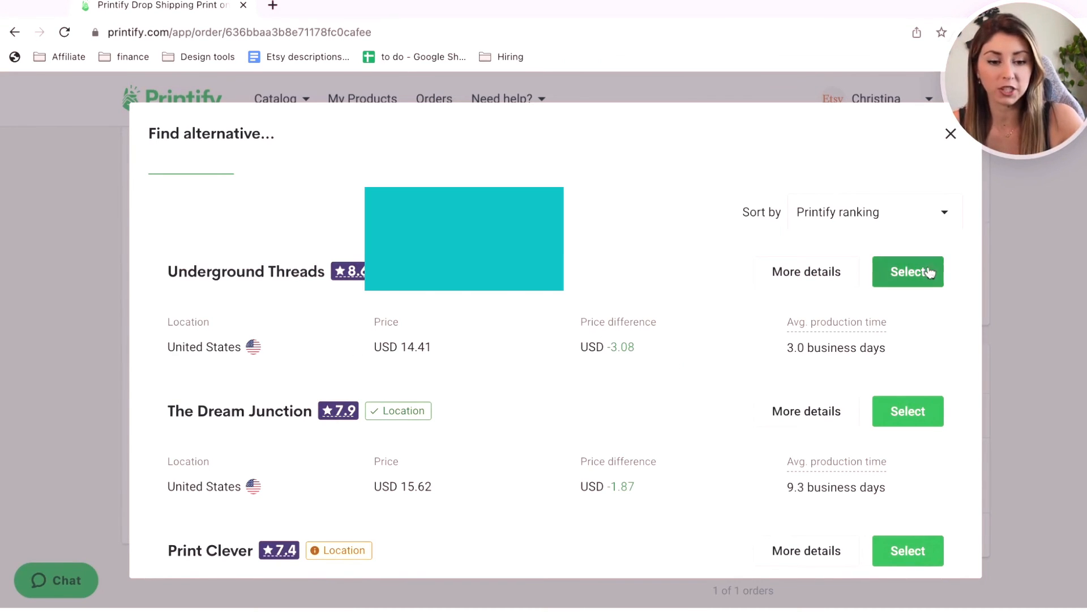
Switch the order's print provider from SwiftPOD to Underground Threads and confirm.
click(908, 272)
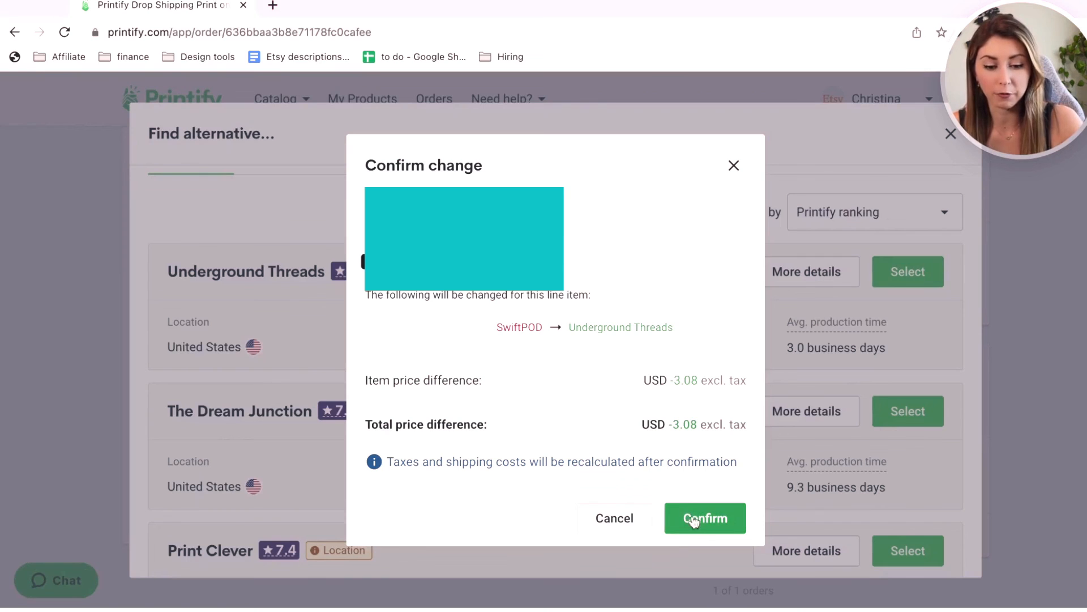
click(705, 519)
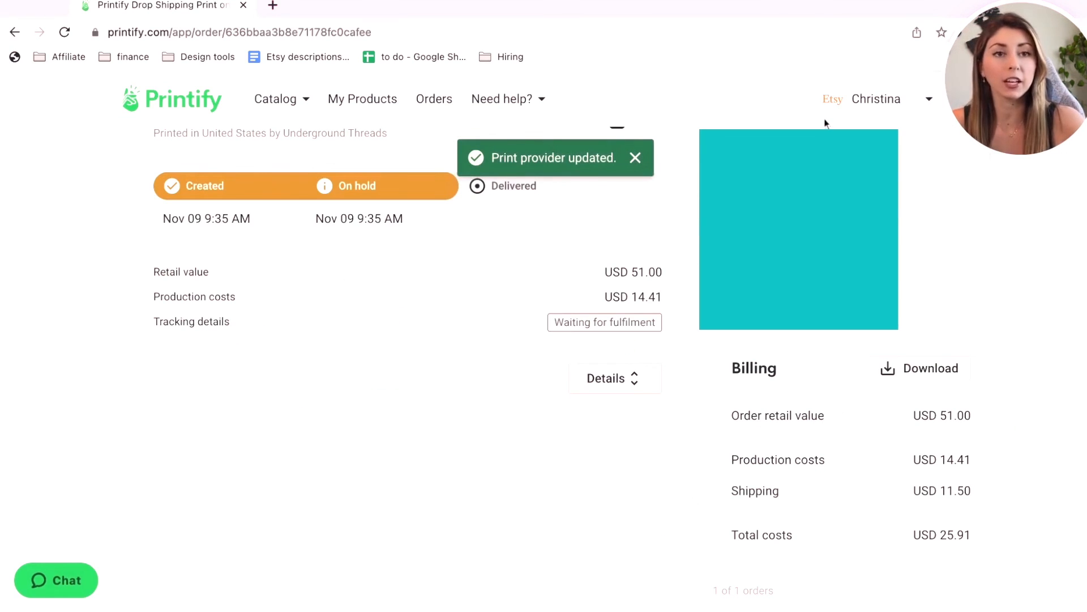
click(636, 157)
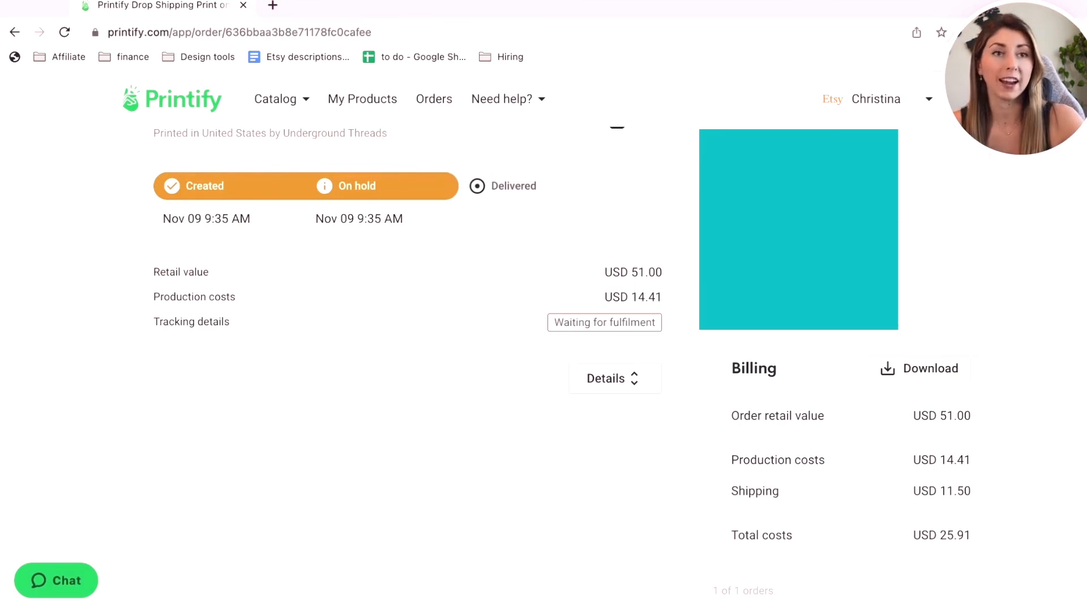